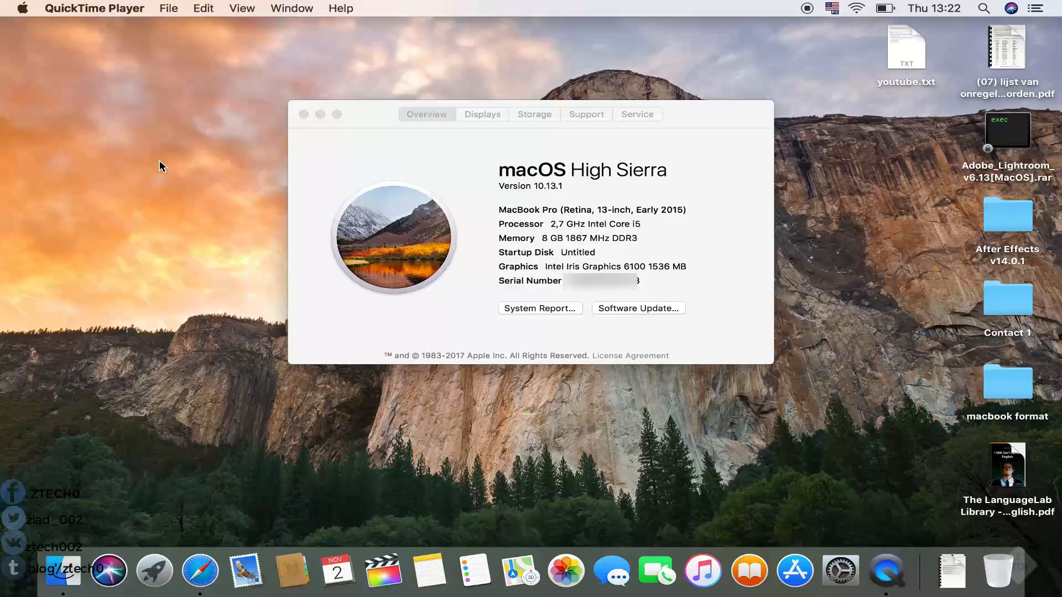
{"action": "mouse_move", "coordinate": [550, 190]}
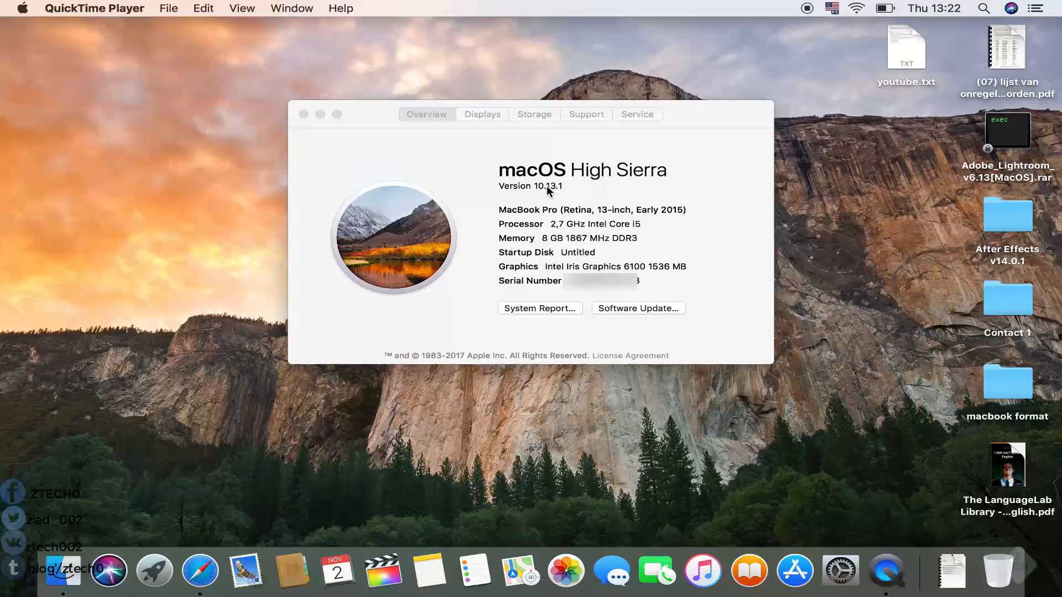
{"action": "mouse_move", "coordinate": [662, 188]}
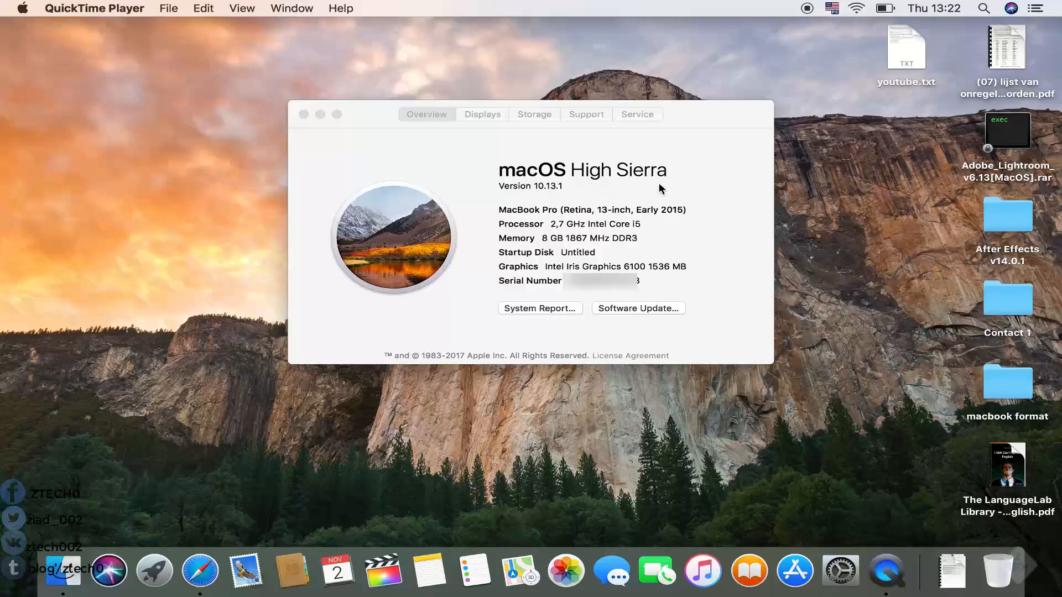
{"action": "mouse_move", "coordinate": [657, 190]}
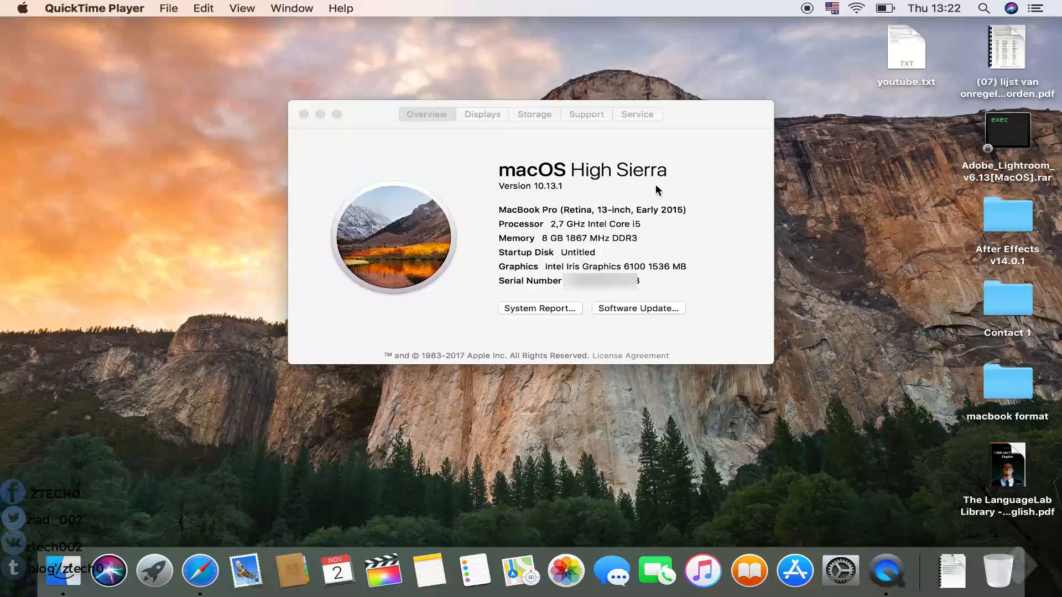
{"action": "mouse_move", "coordinate": [571, 196]}
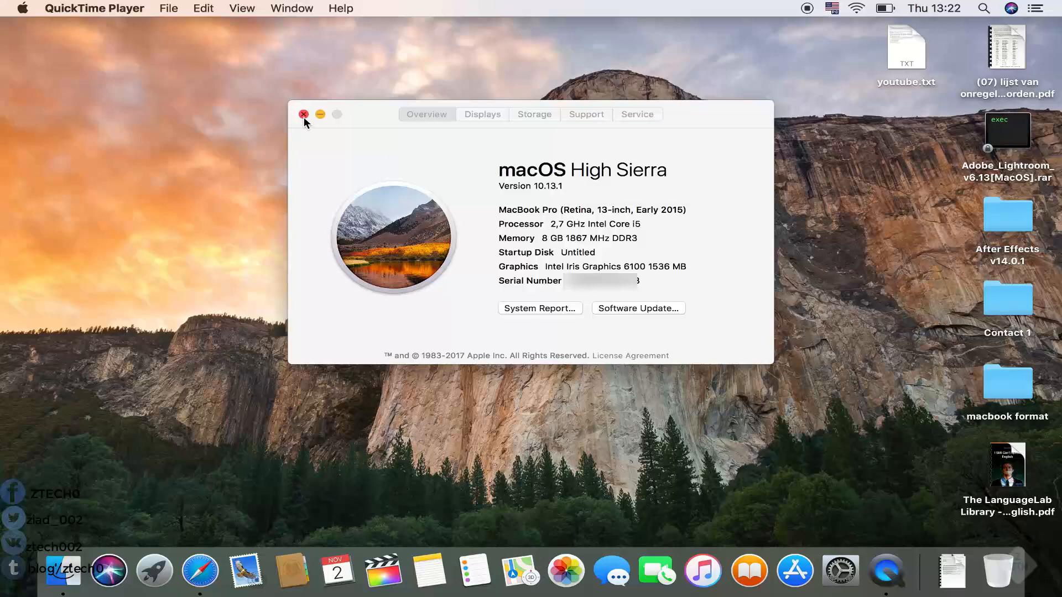
Close About This Mac and search Spotlight for 'Language & Region' to open that pane.
{"action": "left_click", "coordinate": [304, 114]}
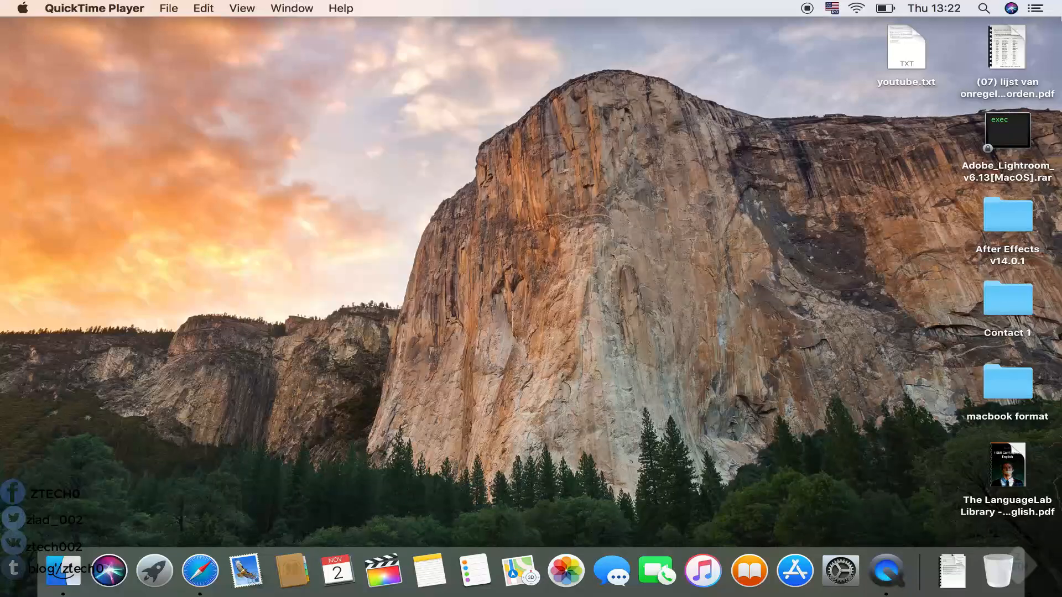
{"action": "type", "text": "quickTime Player"}
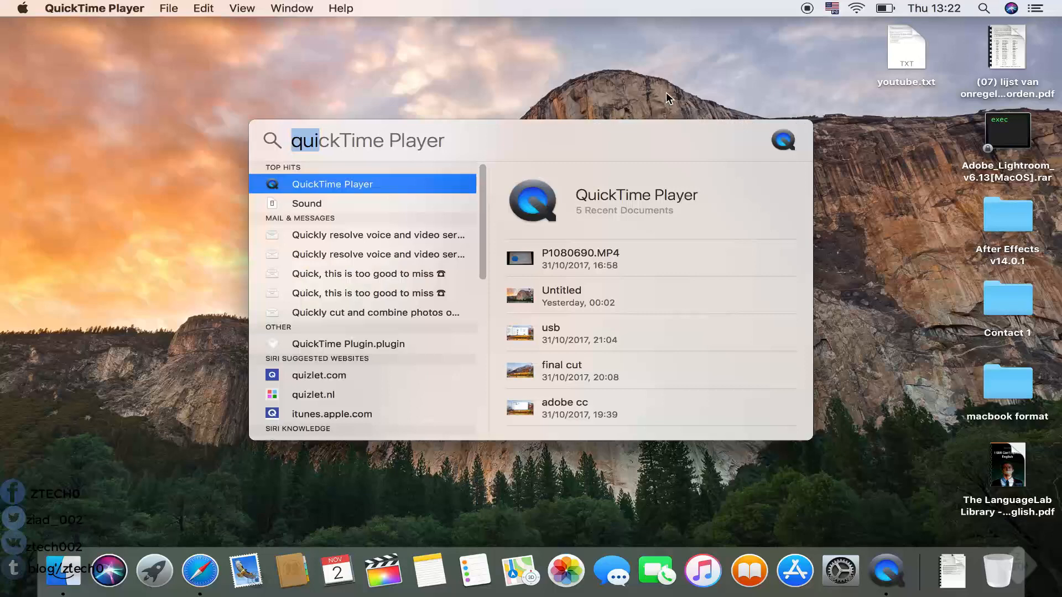
{"action": "type", "text": "language & Region"}
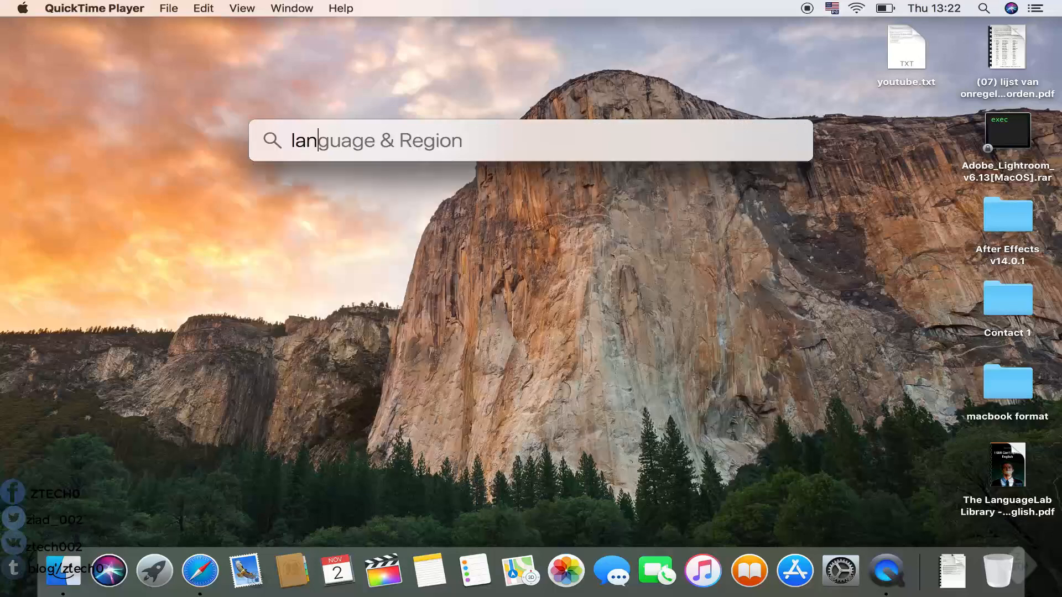
{"action": "key", "text": "Escape"}
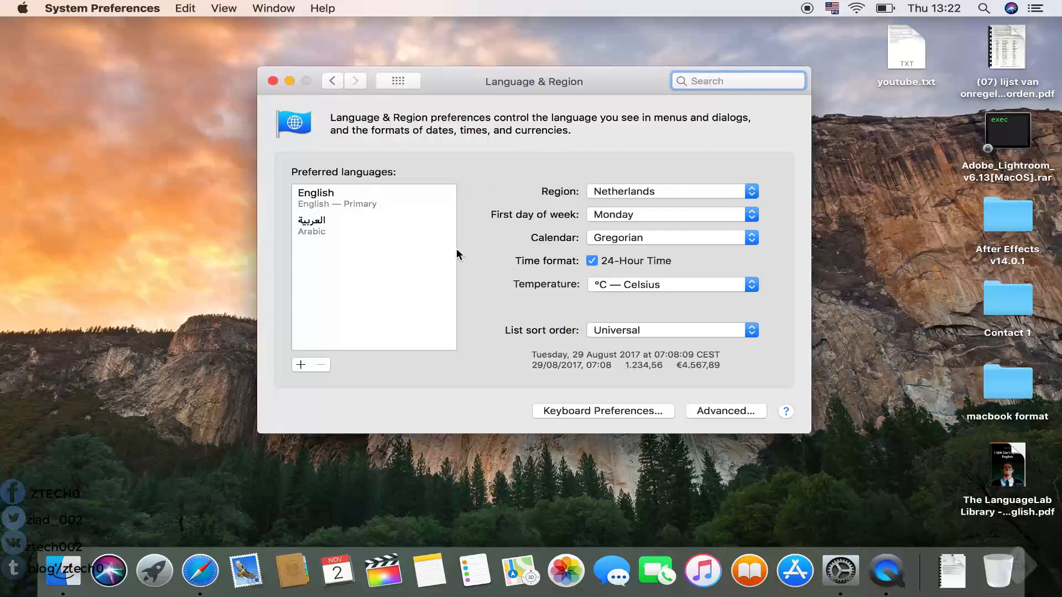
{"action": "mouse_move", "coordinate": [364, 235]}
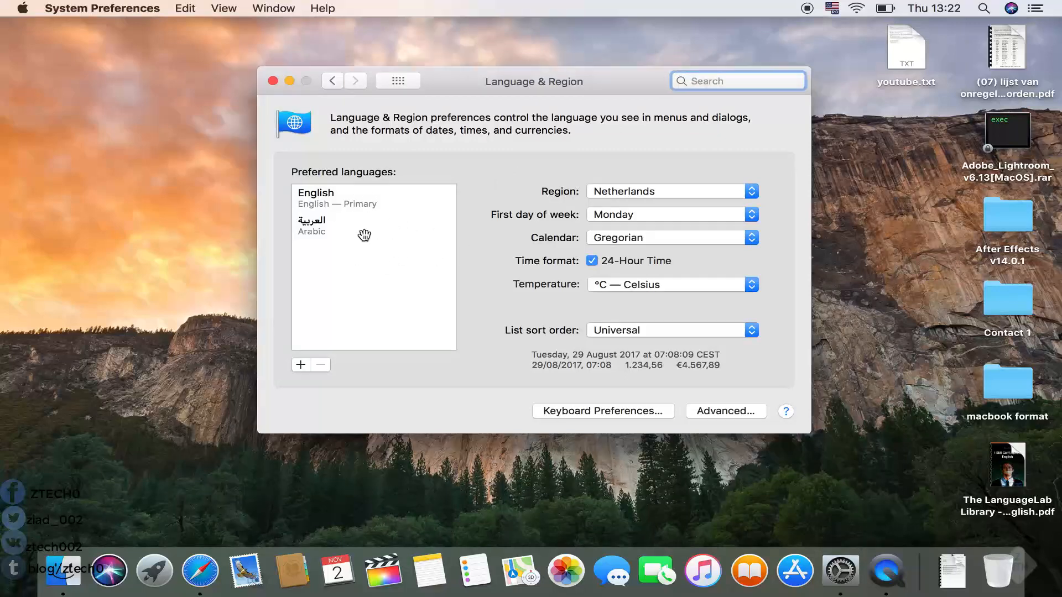
{"action": "mouse_move", "coordinate": [515, 203]}
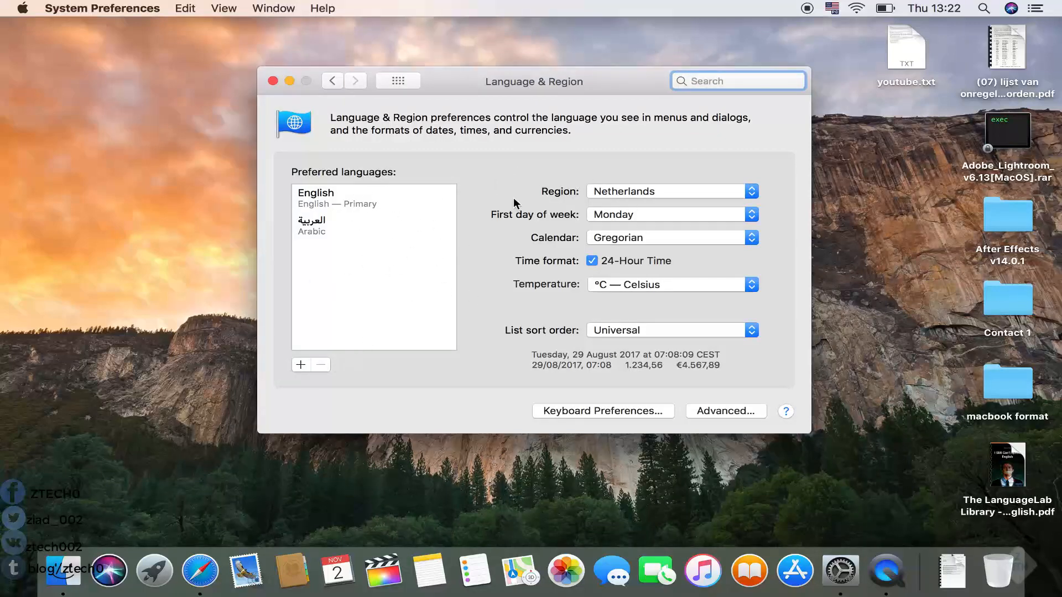
Add Nederlands (Nederland) to the preferred languages list.
{"action": "left_click", "coordinate": [301, 364]}
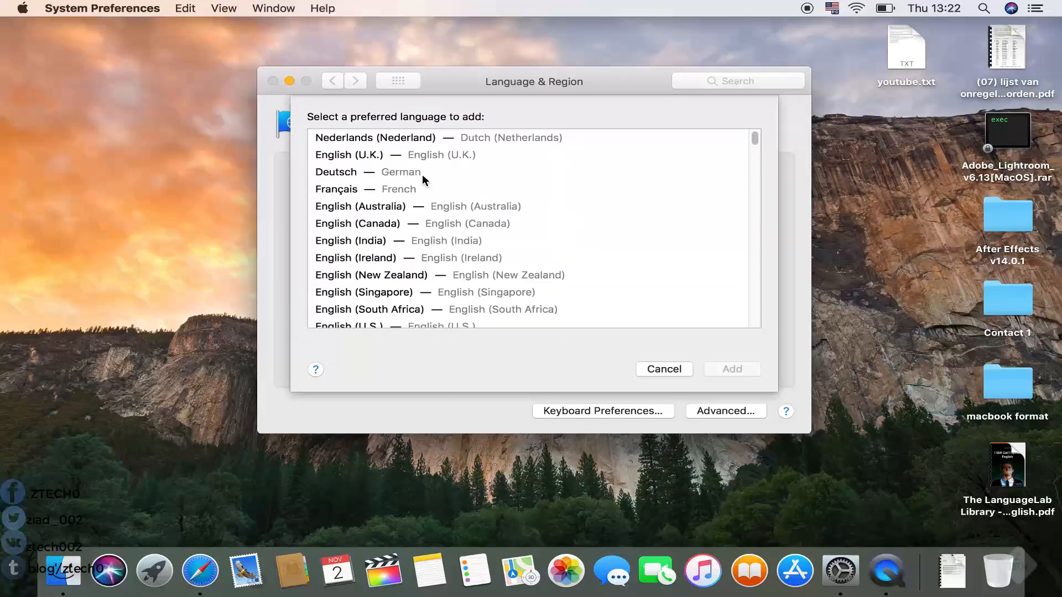
{"action": "scroll", "scroll_direction": "down", "scroll_amount": 3}
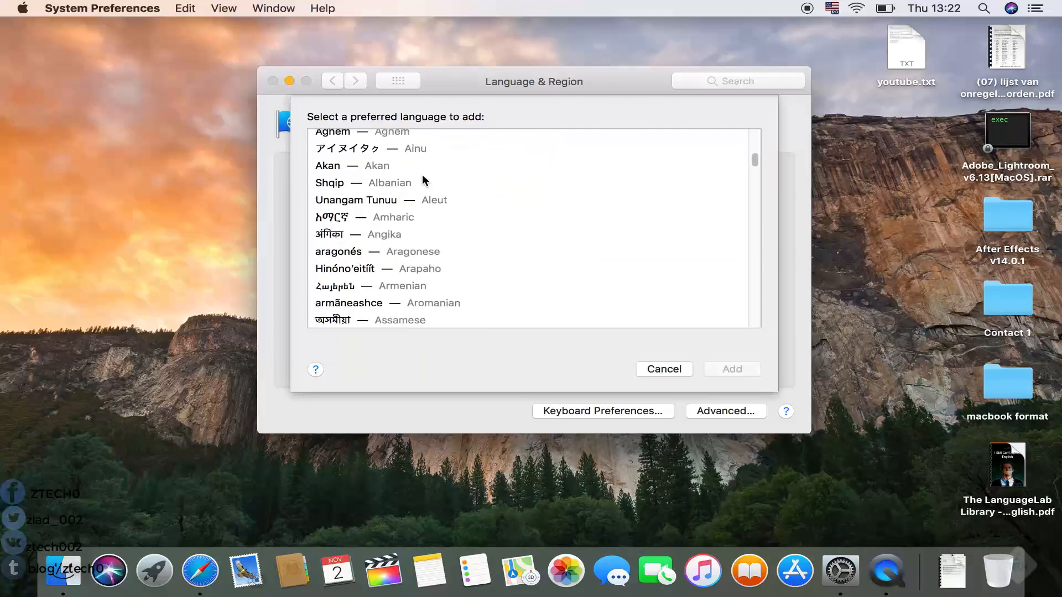
{"action": "scroll", "scroll_direction": "down", "scroll_amount": 3}
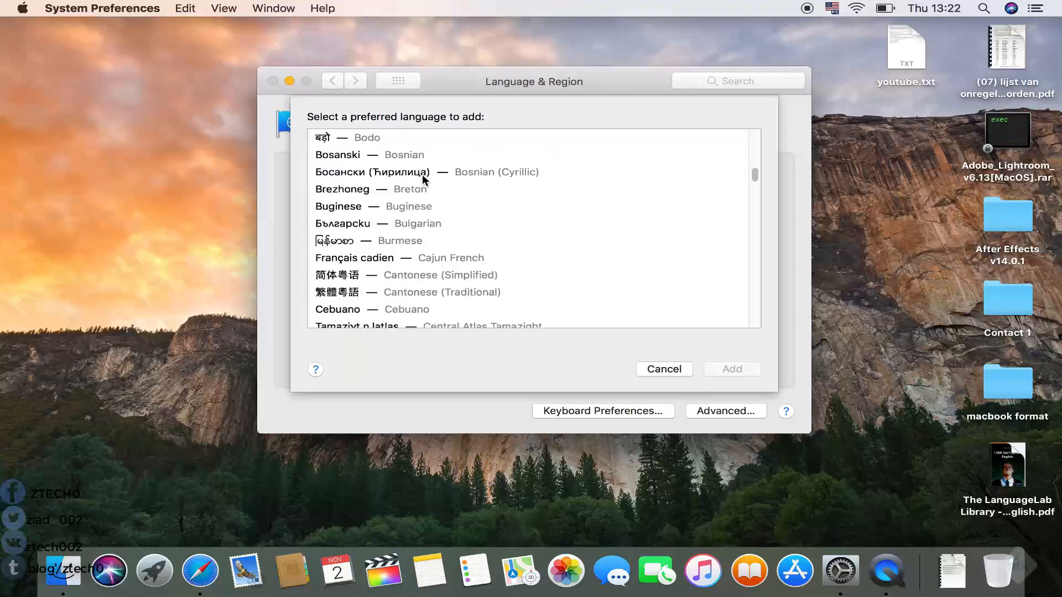
{"action": "scroll", "scroll_direction": "down", "scroll_amount": 3}
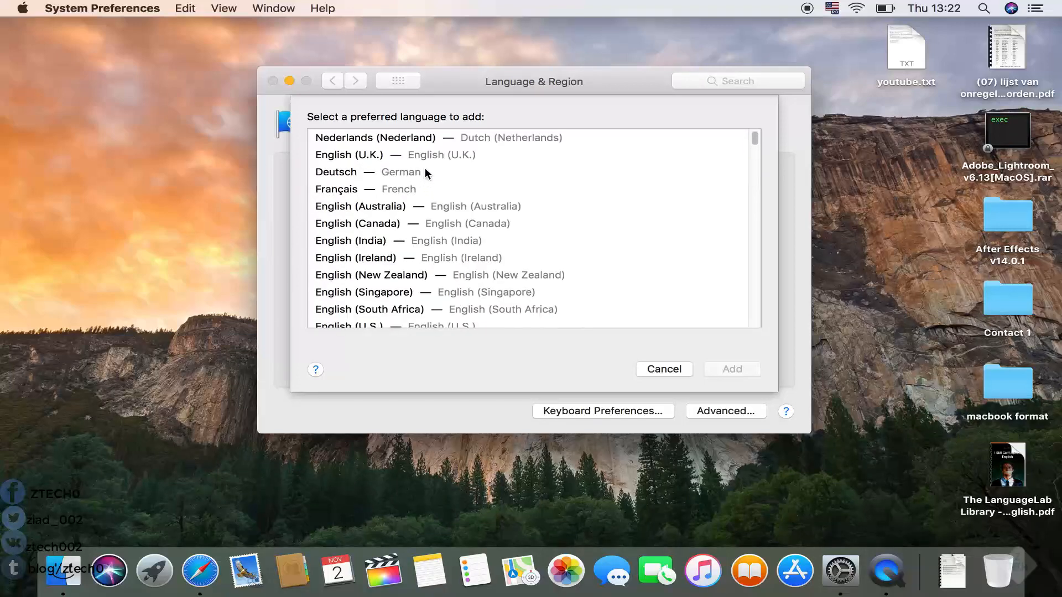
{"action": "left_click", "coordinate": [374, 138]}
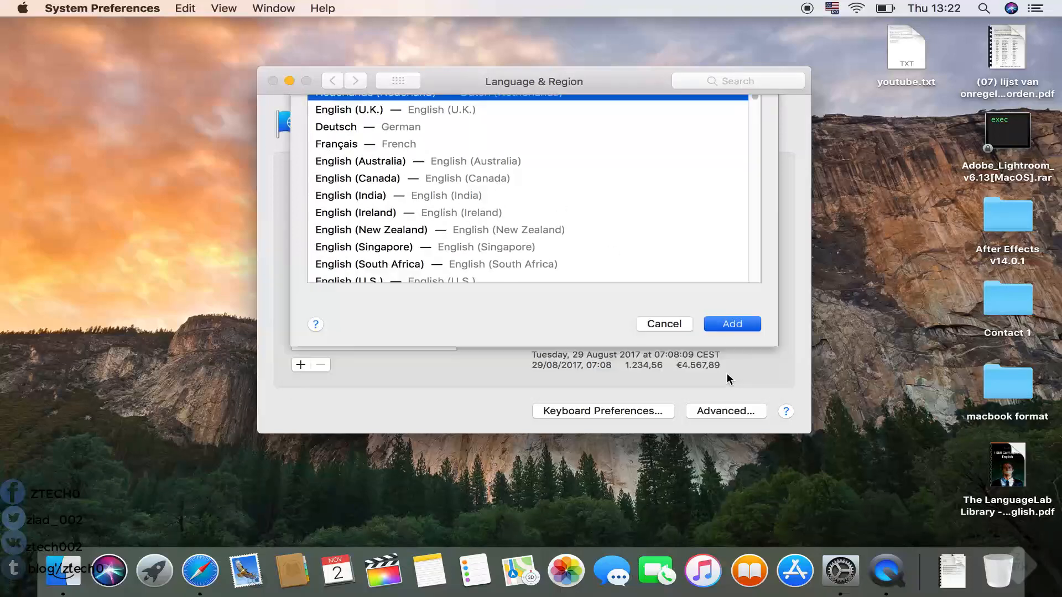
{"action": "left_click", "coordinate": [731, 324]}
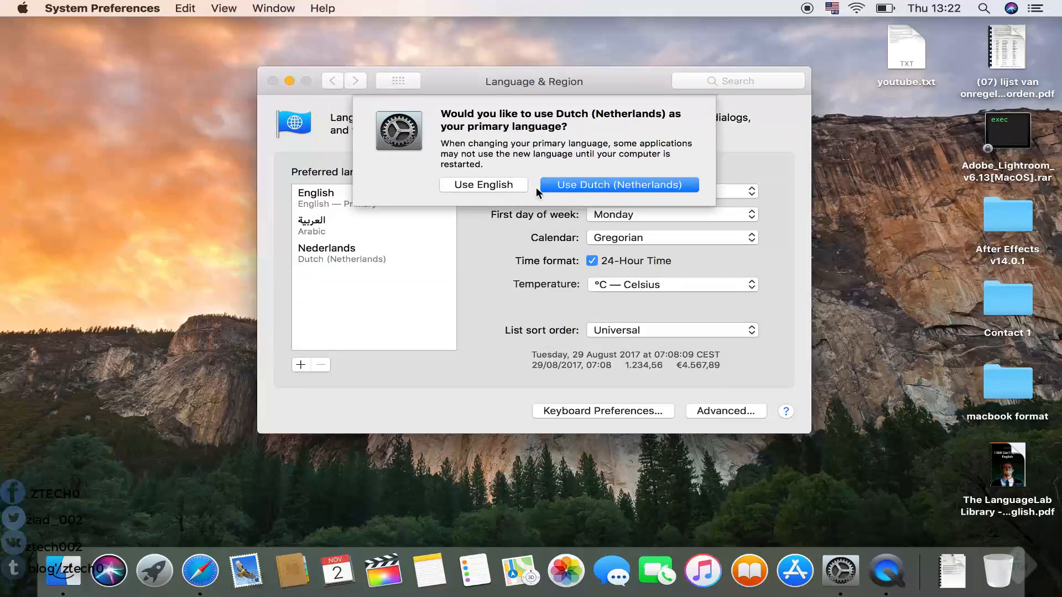
Choose Use English in the primary-language prompt.
{"action": "left_click", "coordinate": [483, 184]}
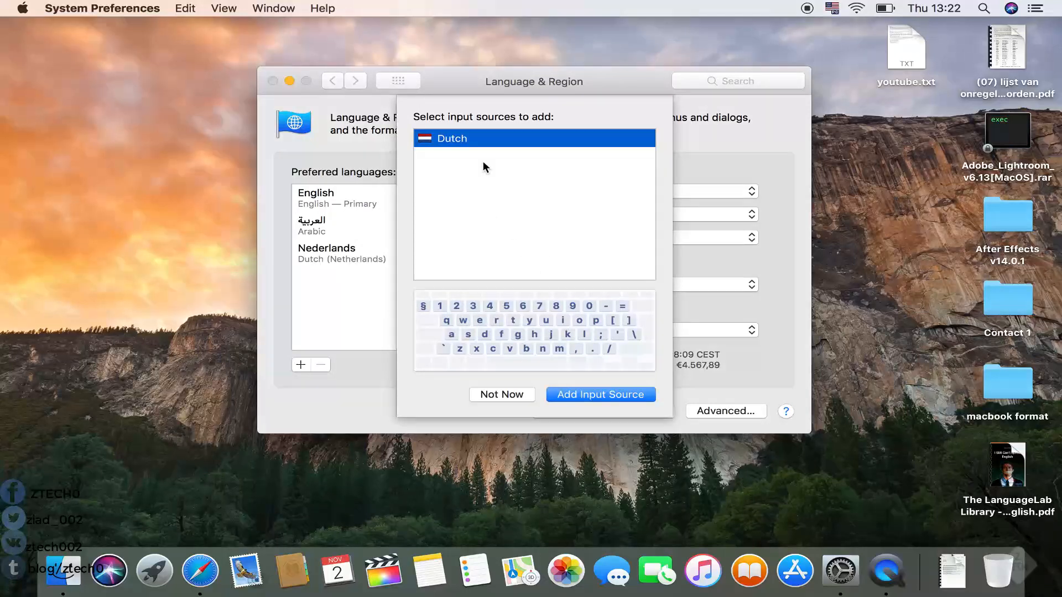
{"action": "mouse_move", "coordinate": [524, 200]}
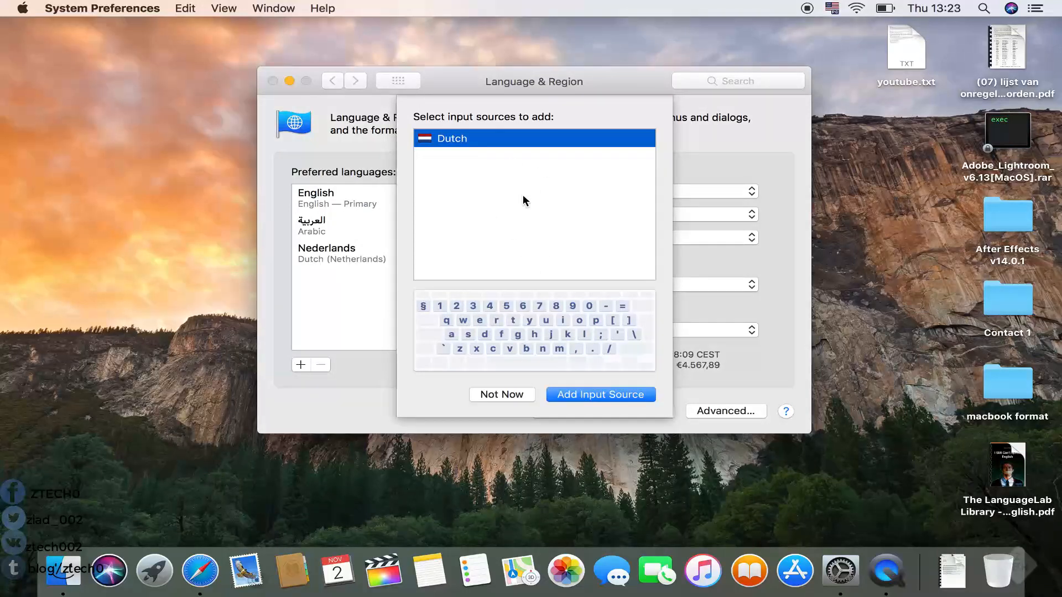
{"action": "mouse_move", "coordinate": [485, 172]}
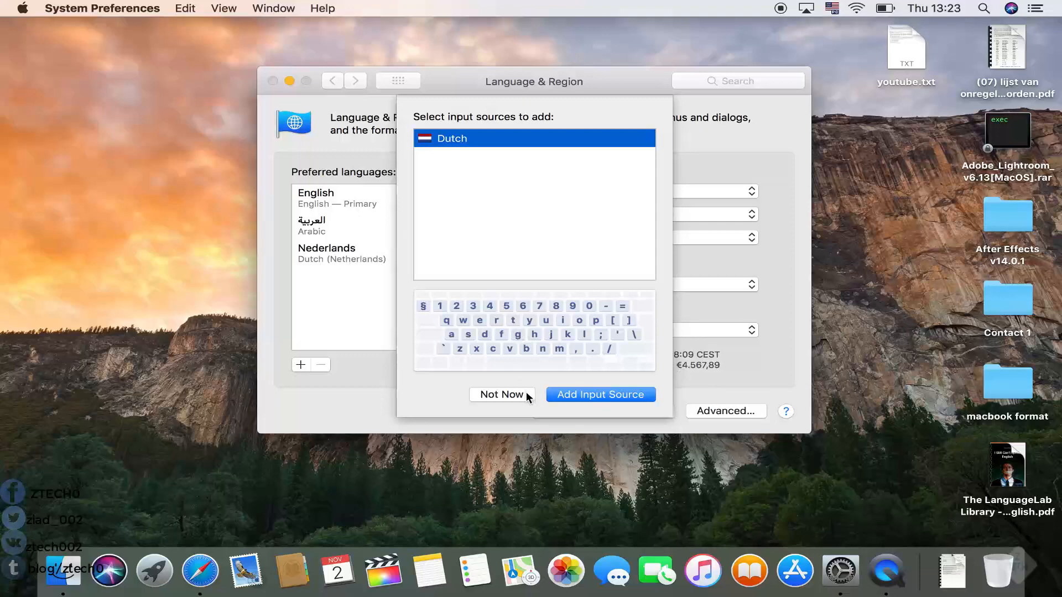
{"action": "mouse_move", "coordinate": [573, 404]}
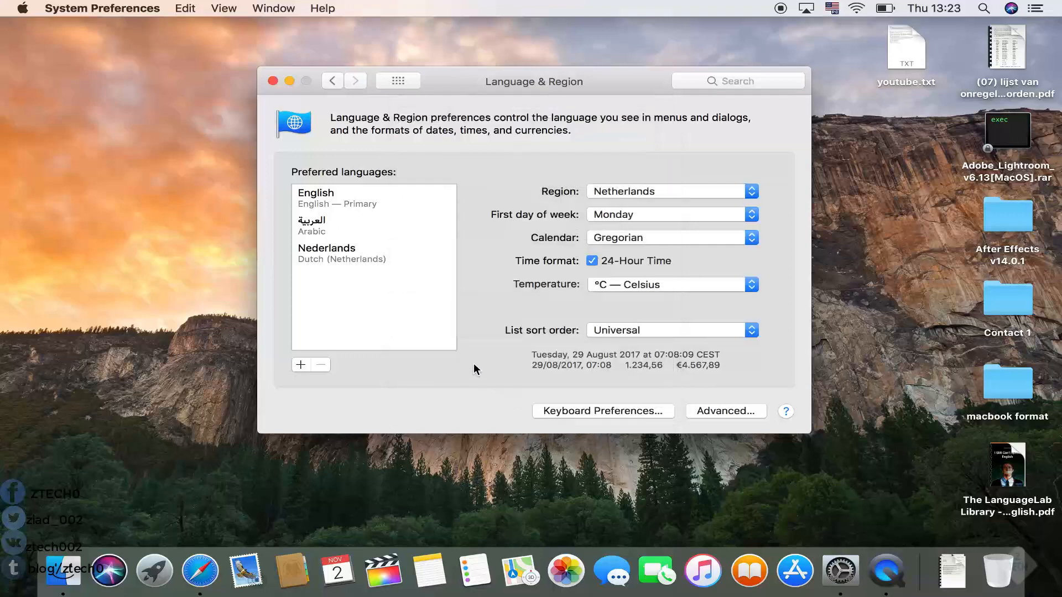
{"action": "mouse_move", "coordinate": [633, 304]}
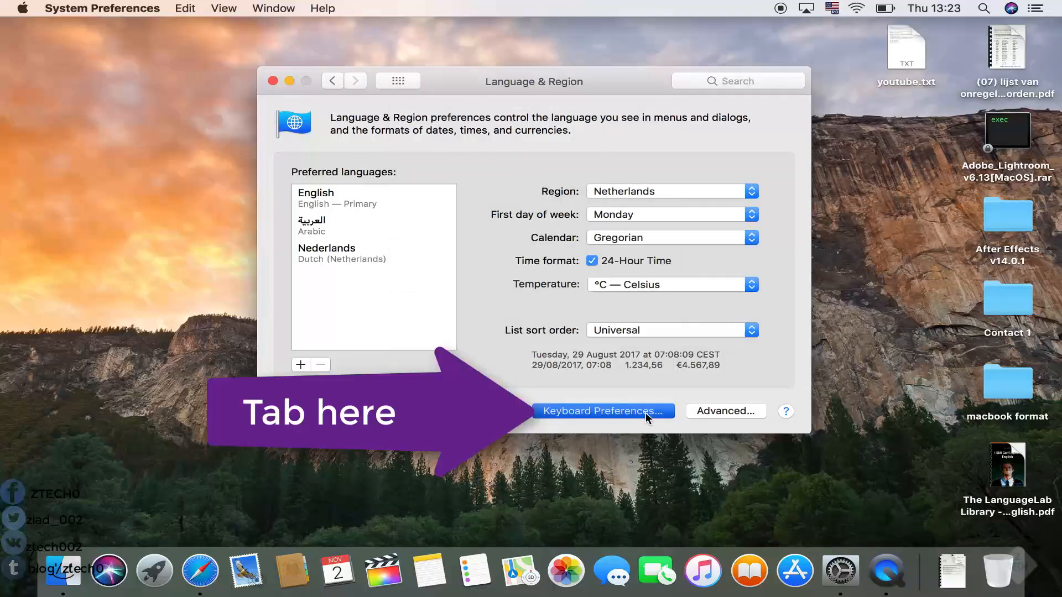
Enable the 'Select the previous input source' keyboard shortcut under Input Sources.
{"action": "left_click", "coordinate": [603, 411]}
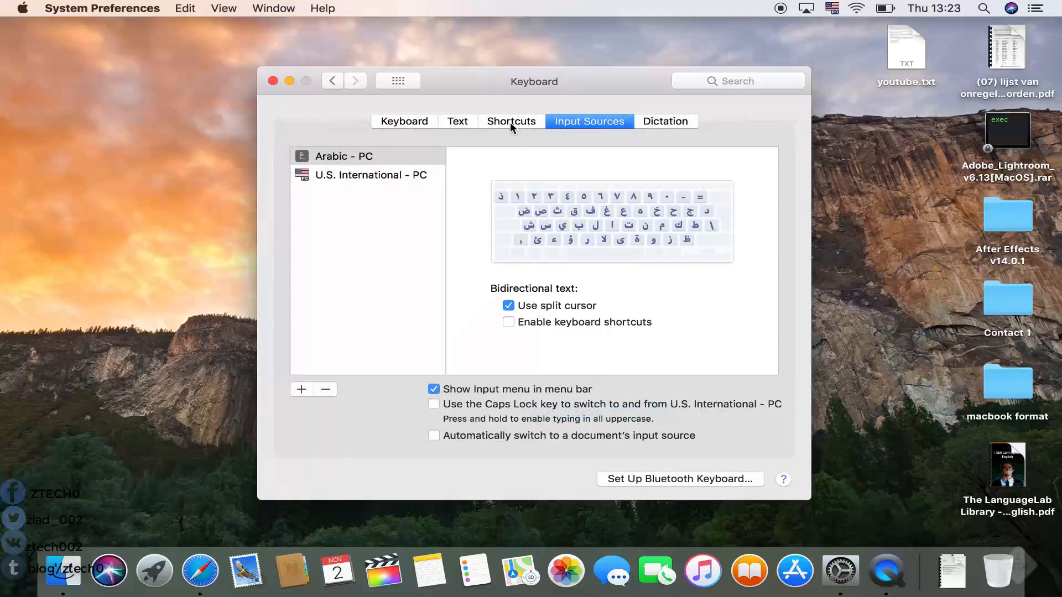
{"action": "left_click", "coordinate": [510, 121]}
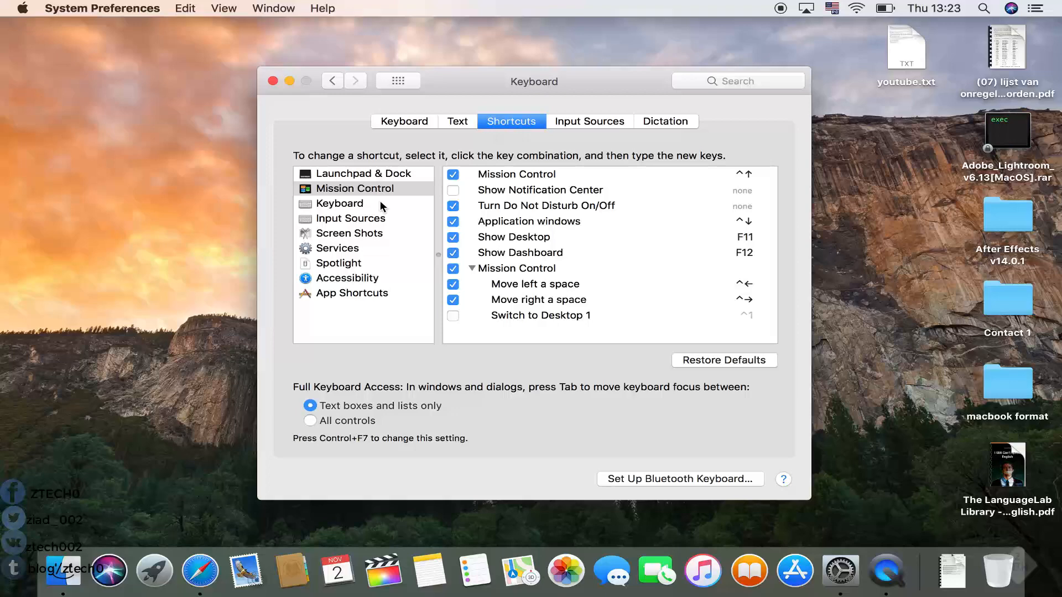
{"action": "left_click", "coordinate": [351, 218]}
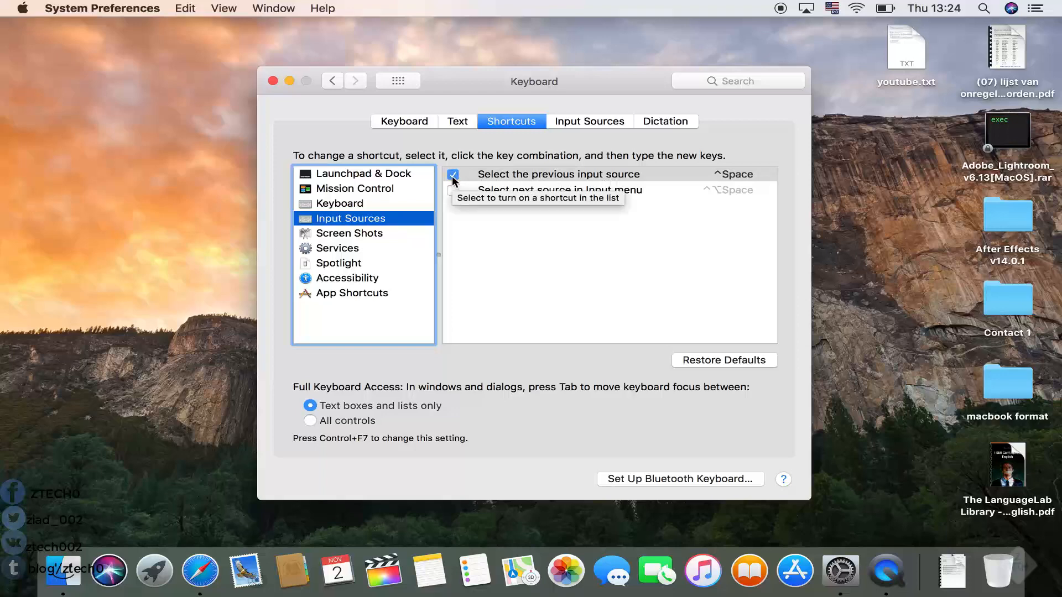
{"action": "left_click", "coordinate": [453, 174]}
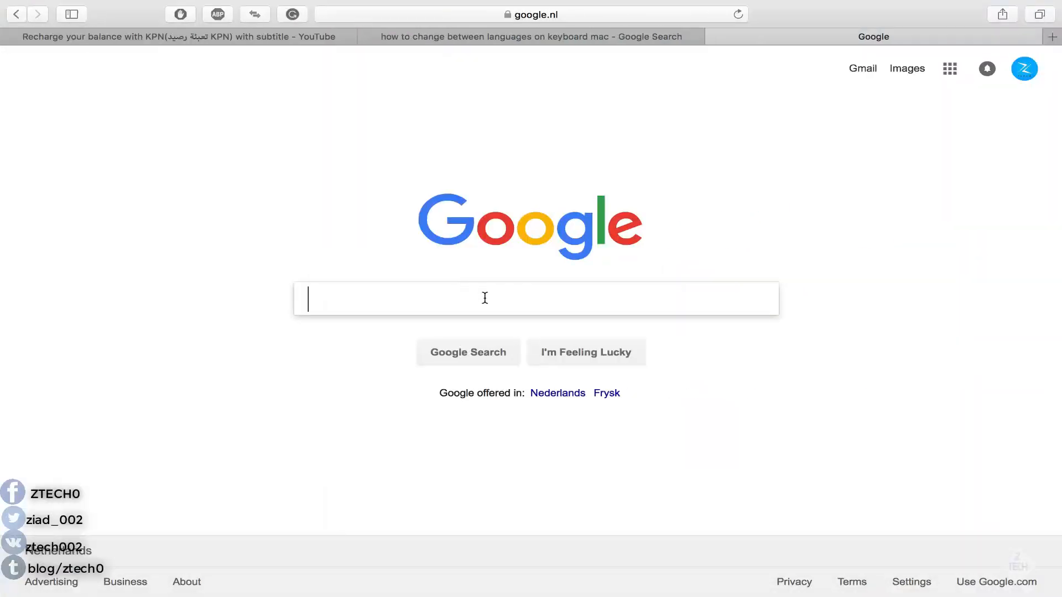
Type 'sadads' into the Google search box, then bring up the Command+Tab app switcher.
{"action": "type", "text": "sadadssadasasdasda"}
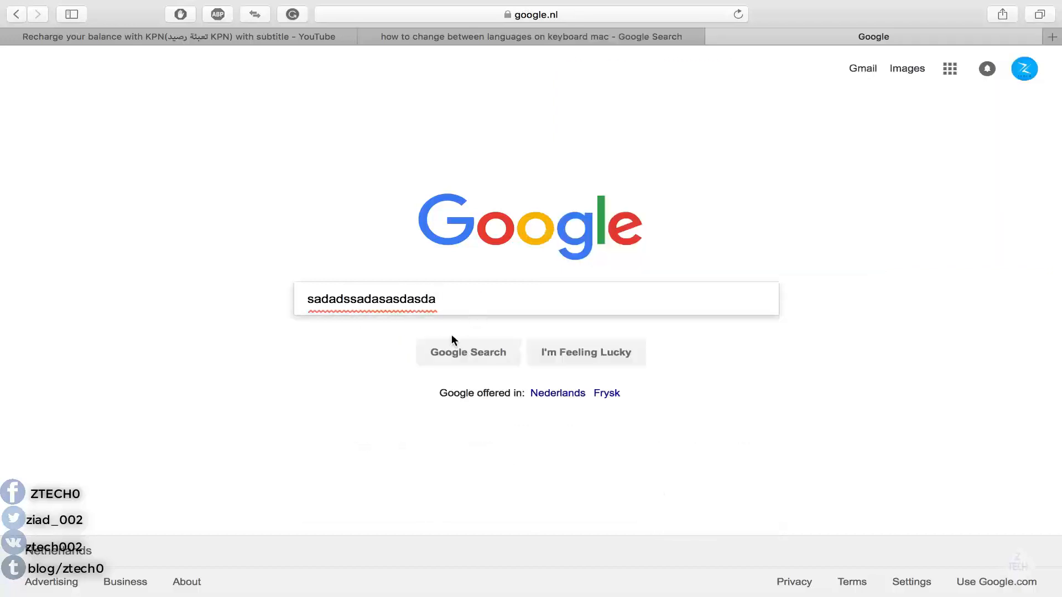
{"action": "key", "text": "cmd+tab"}
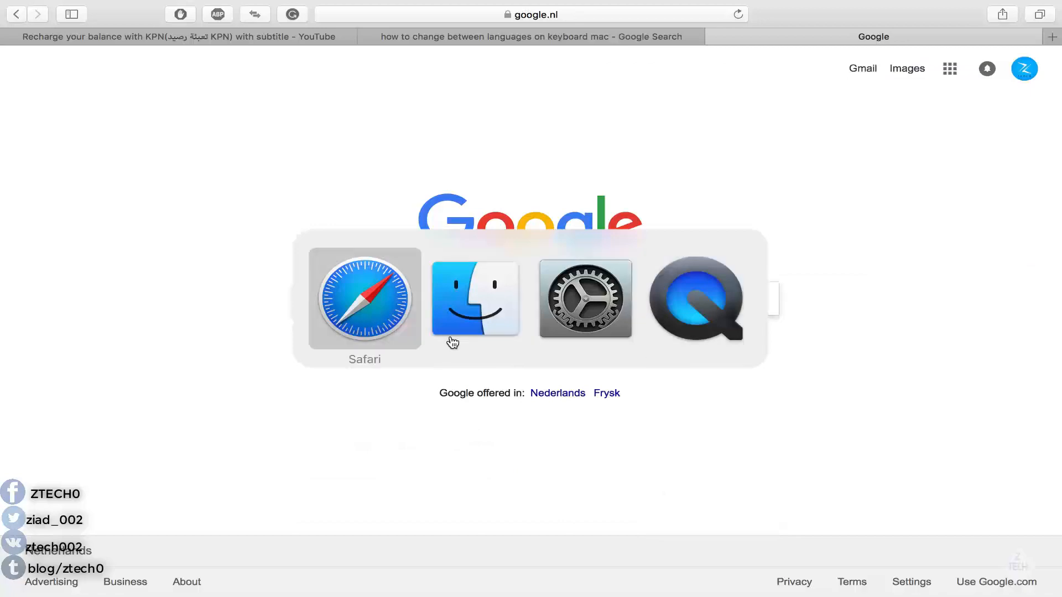
Switch to System Preferences and tick the previous input source shortcut checkbox.
{"action": "left_click", "coordinate": [585, 299]}
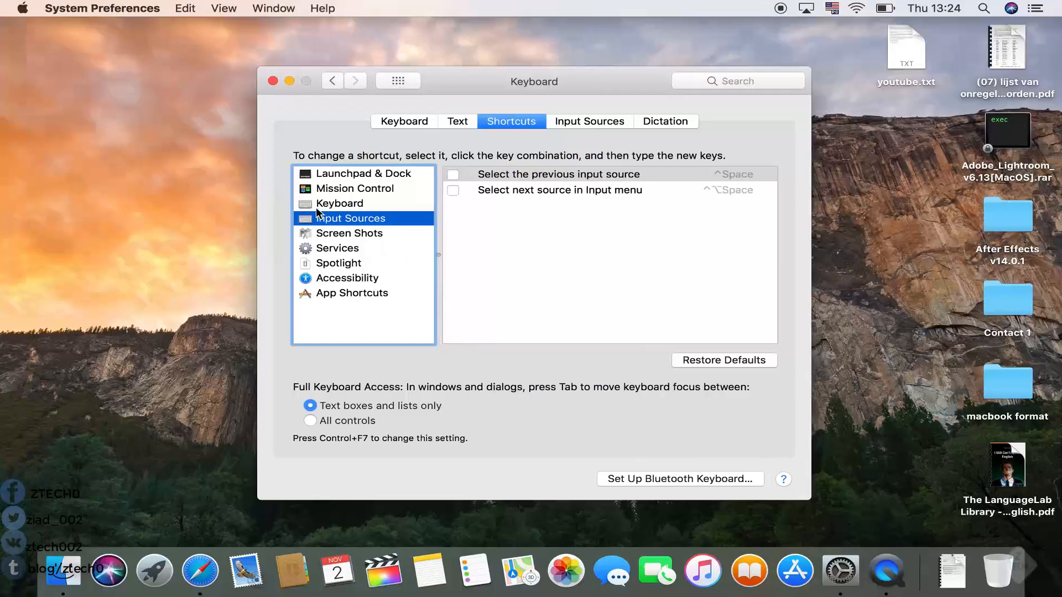
{"action": "left_click", "coordinate": [453, 174]}
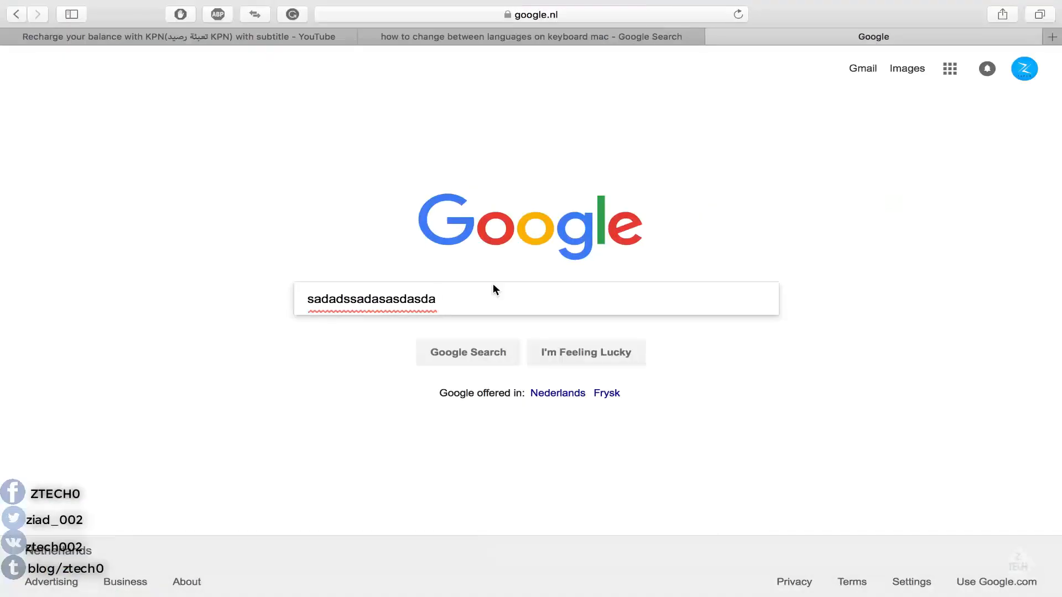
Type 'safan', then Arabic letters 'شسييش' into the Google search box.
{"action": "type", "text": "safan"}
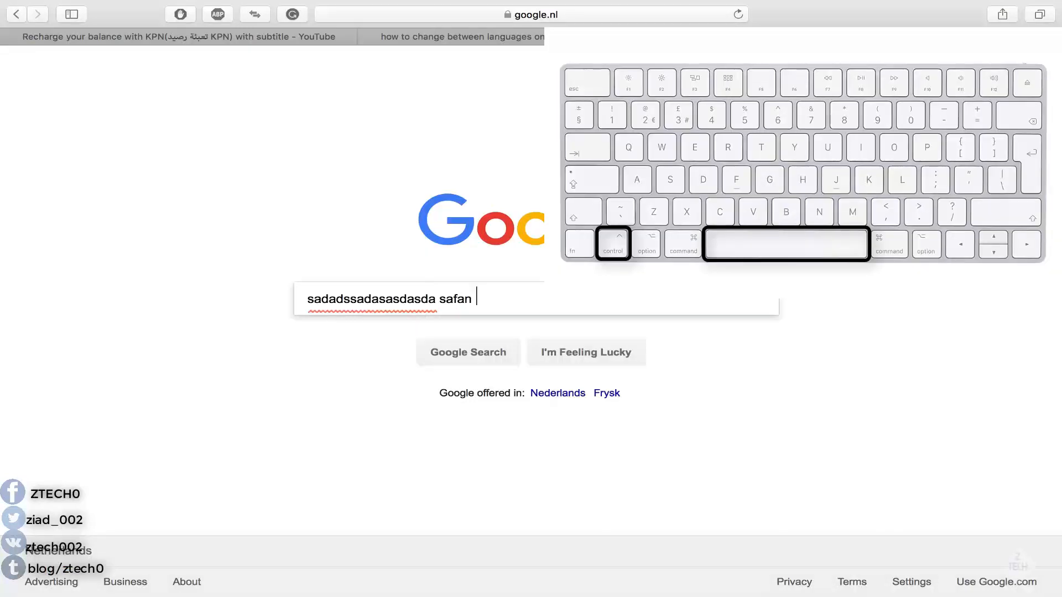
{"action": "type", "text": "شسييش"}
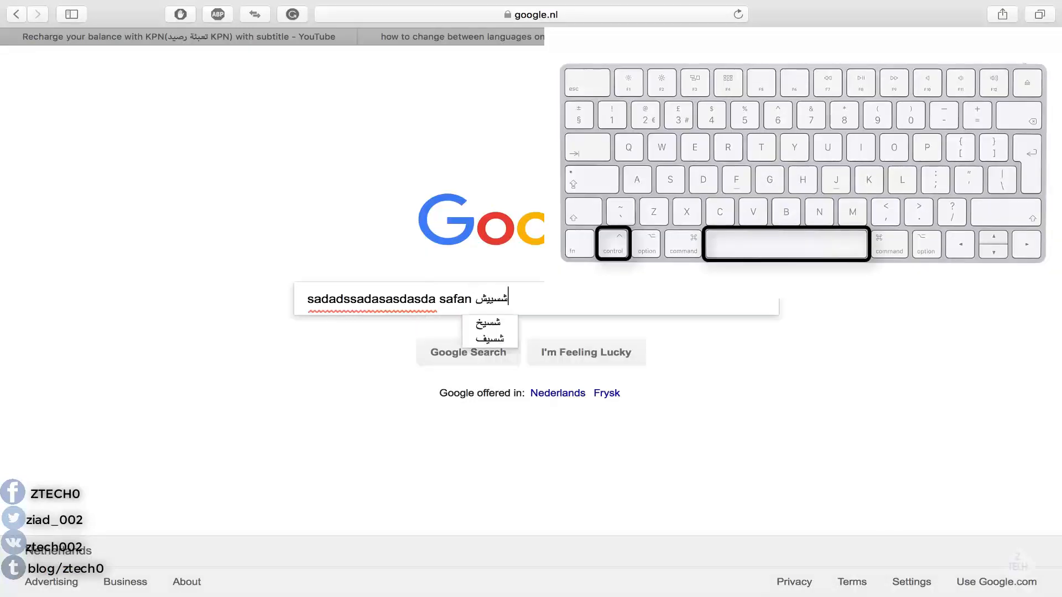